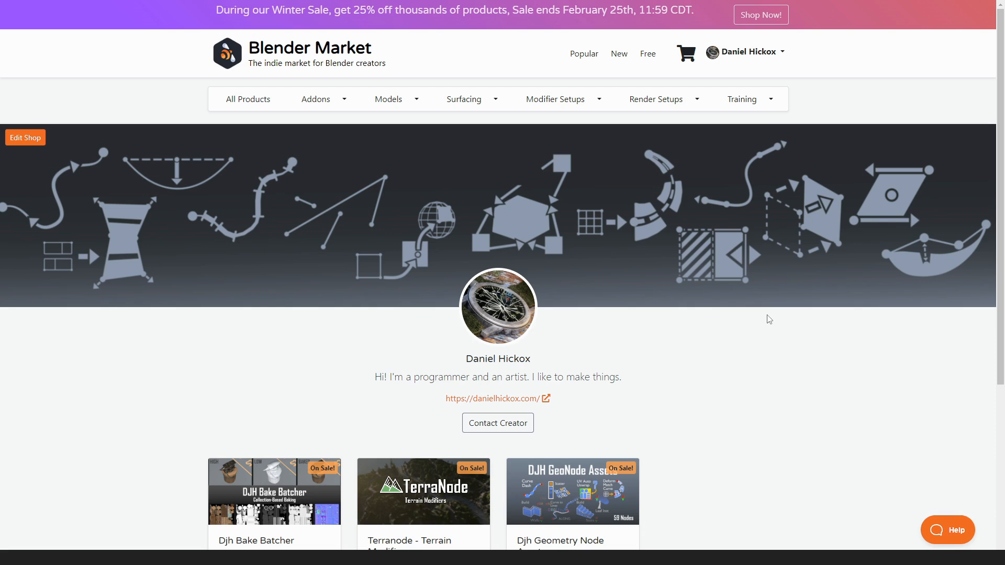
pyautogui.moveTo(780, 300)
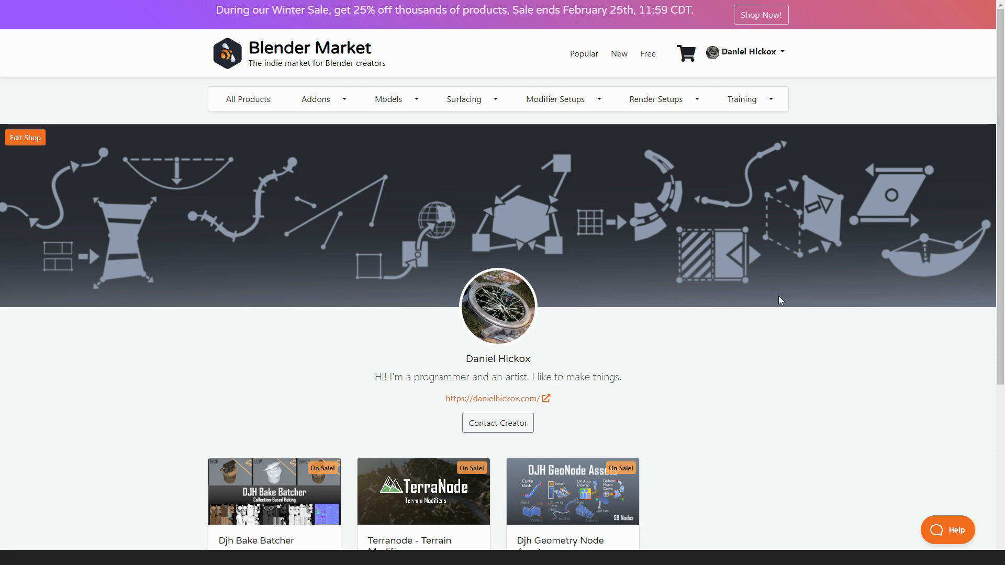
pyautogui.moveTo(753, 266)
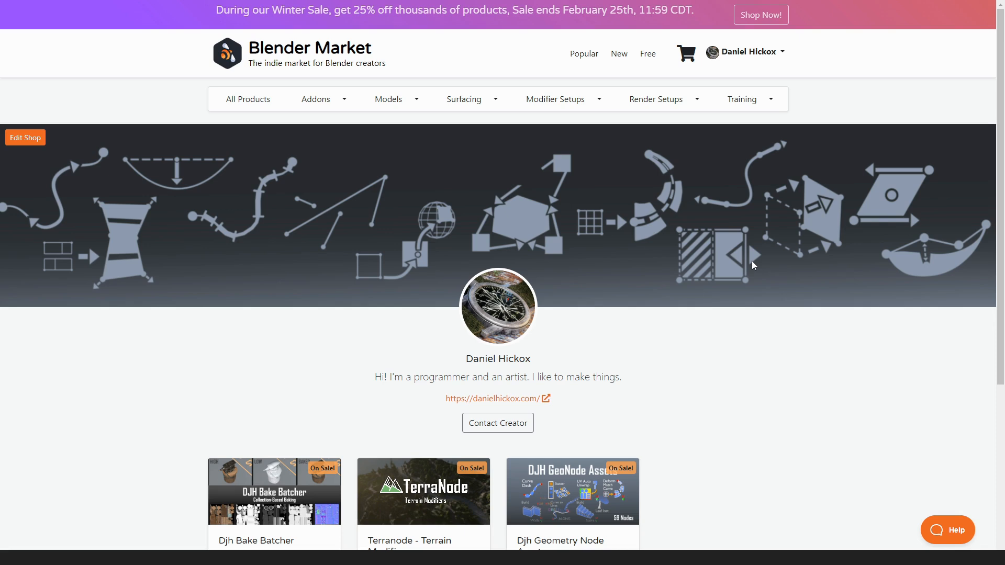
pyautogui.moveTo(260, 21)
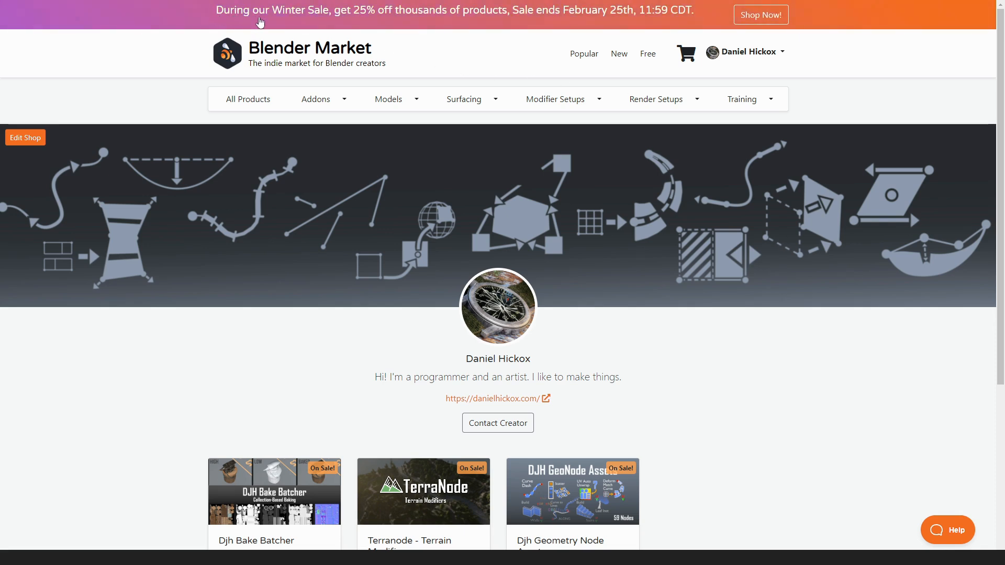
pyautogui.moveTo(591, 24)
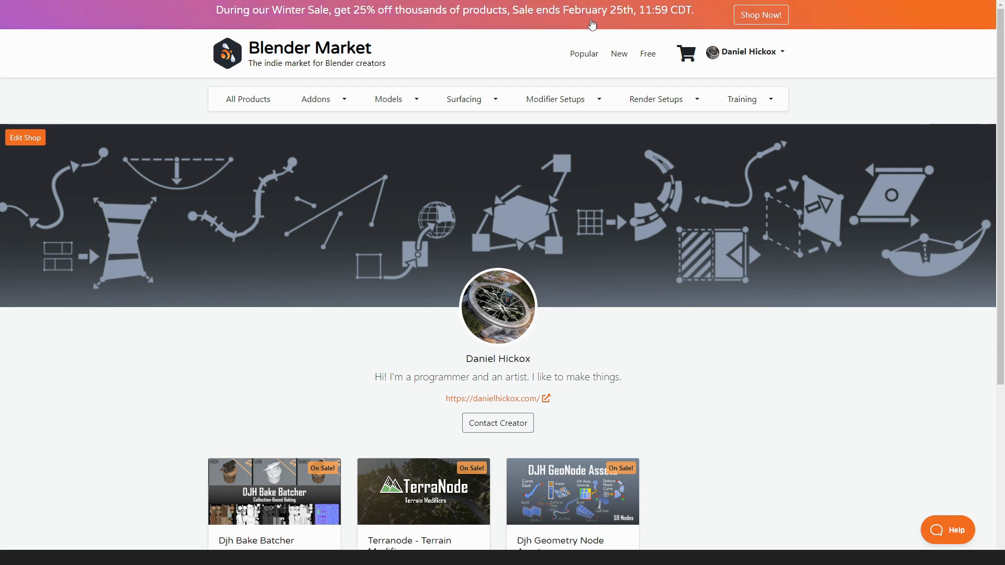
# - Return to Object Mode and select the railing curve to inspect its fence modifiers
pyautogui.scroll(-3)
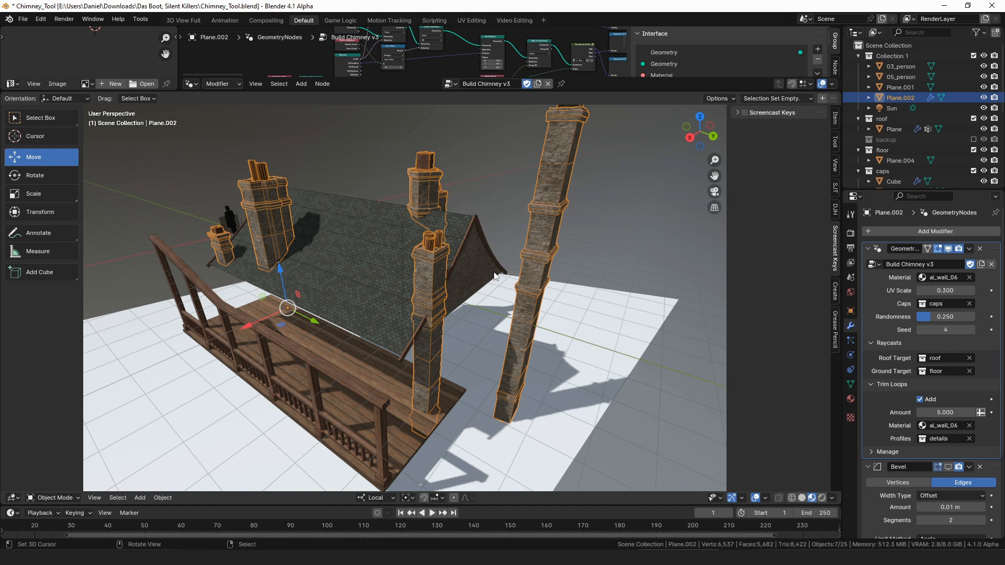
pyautogui.moveTo(512, 266)
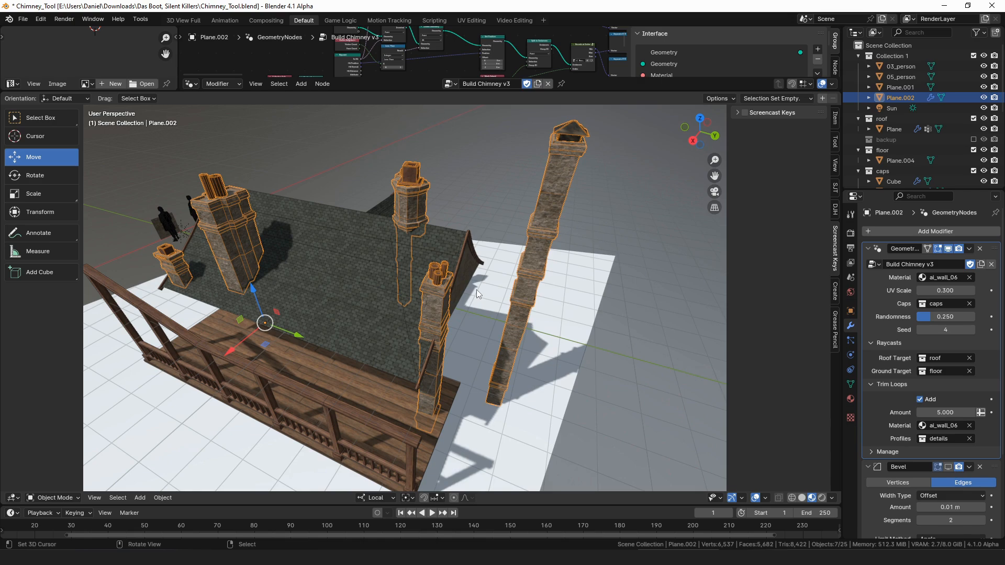
pyautogui.moveTo(449, 305)
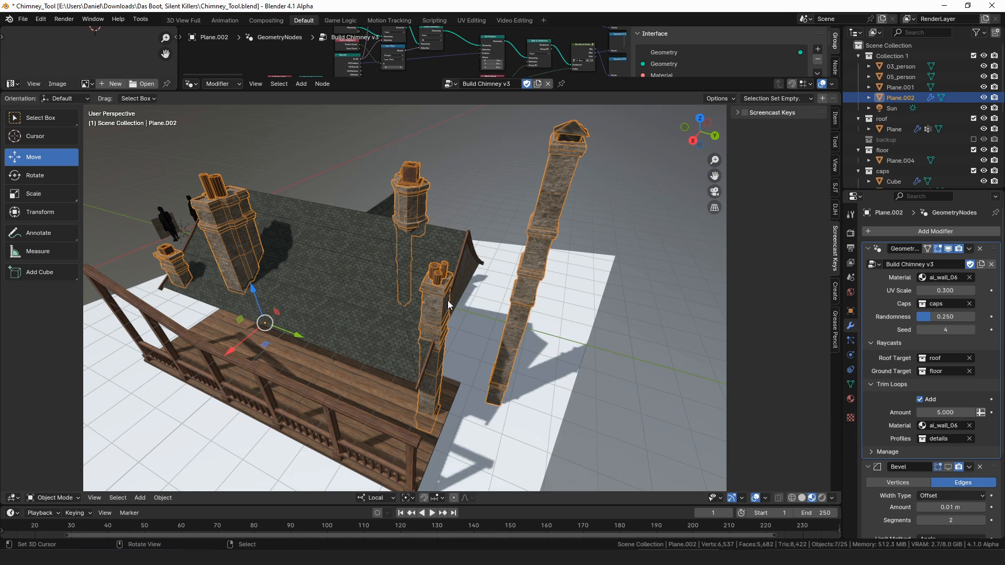
pyautogui.press('Tab')
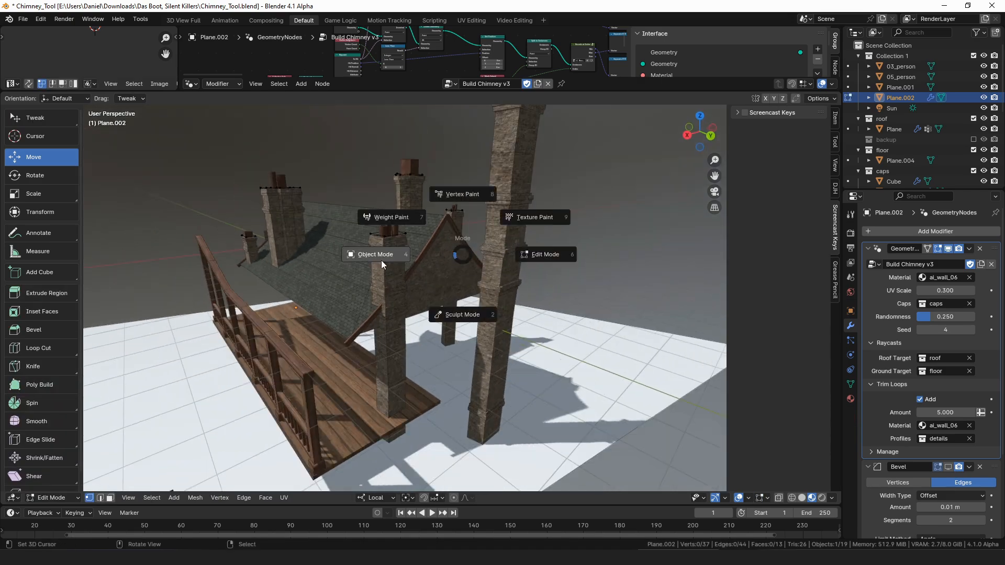
pyautogui.click(375, 253)
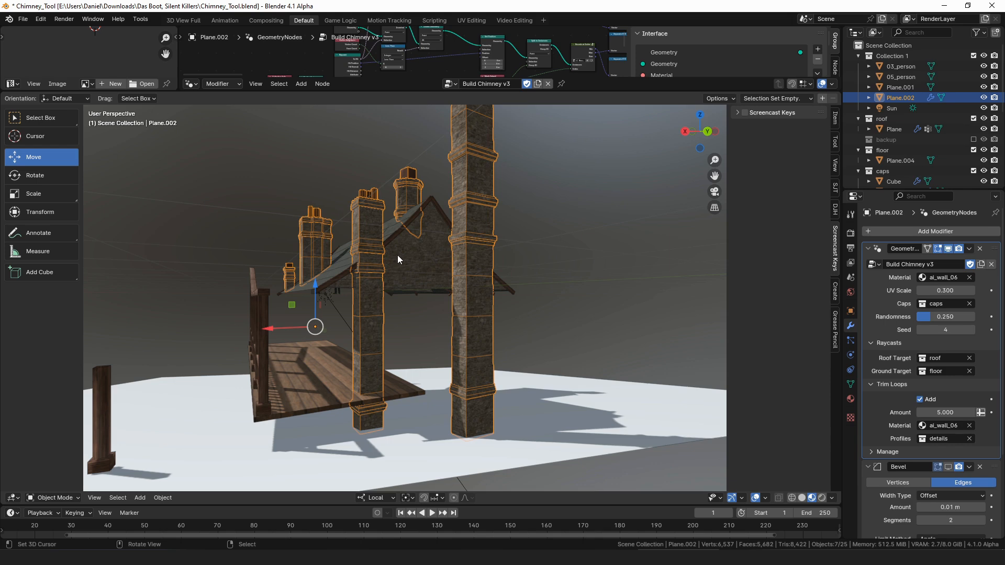
pyautogui.moveTo(397, 185)
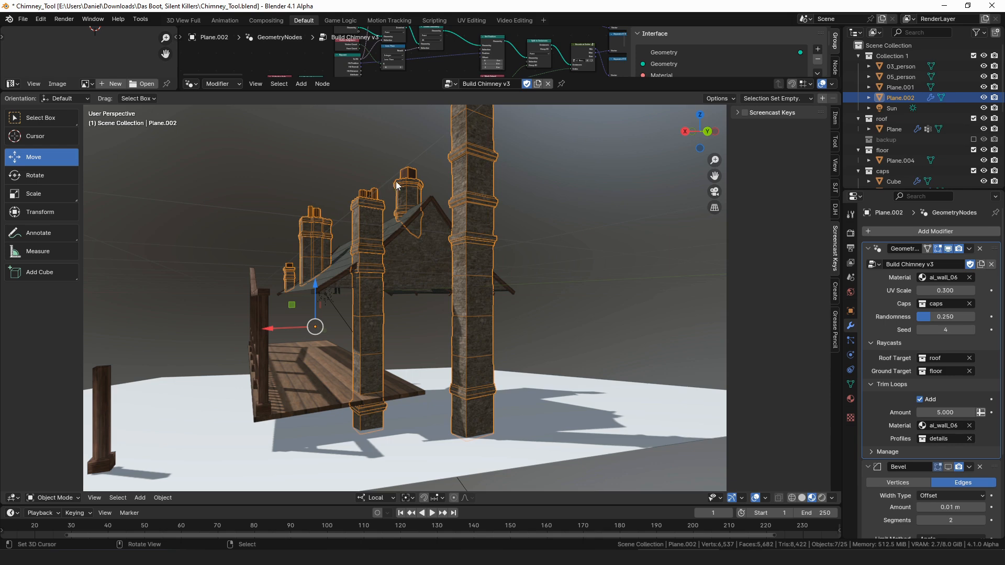
pyautogui.moveTo(380, 355)
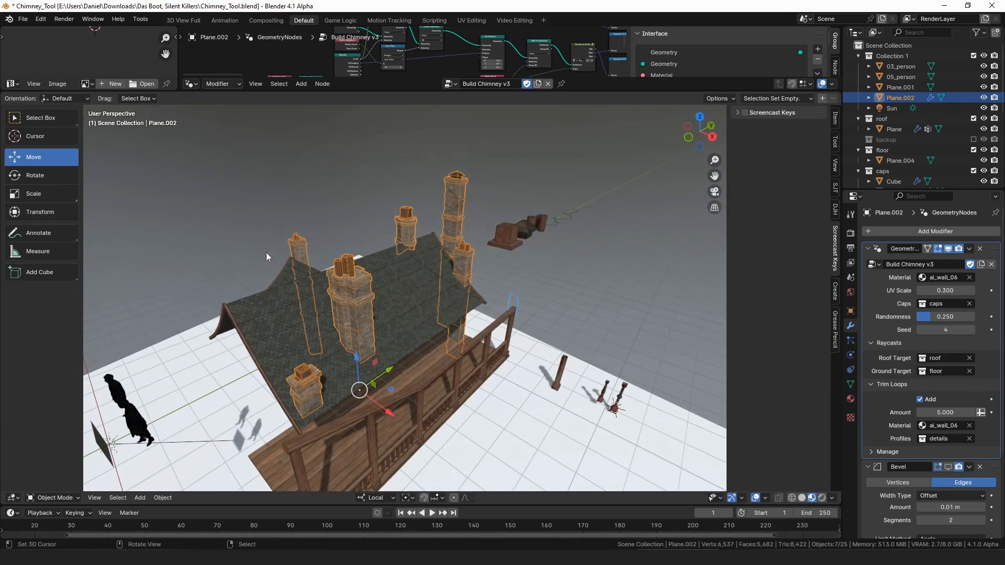
pyautogui.click(893, 129)
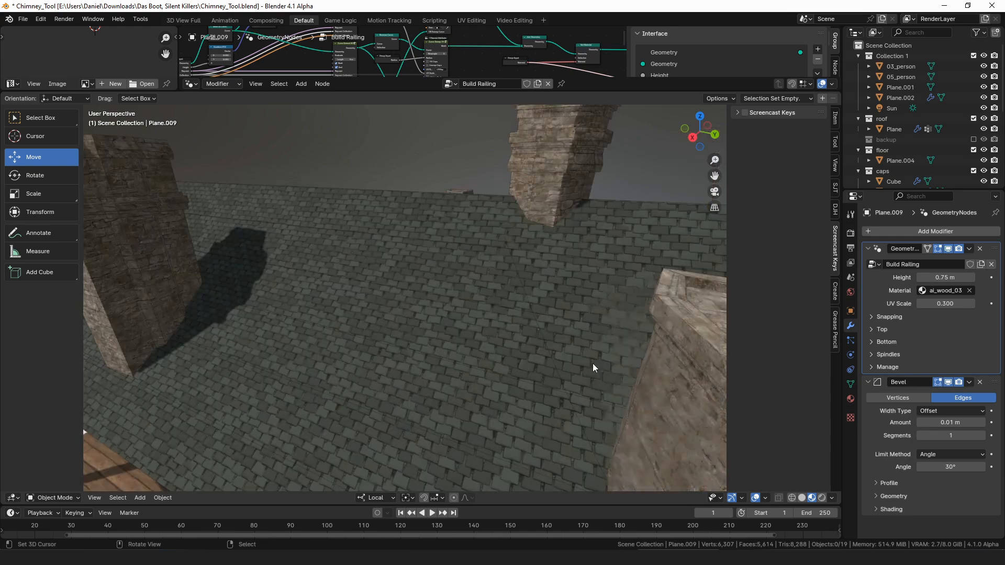
# - Expand the Fence Base modifier and add a new empty Geometry Nodes modifier to the curve
pyautogui.moveTo(593, 368); pyautogui.dragTo(571, 340)
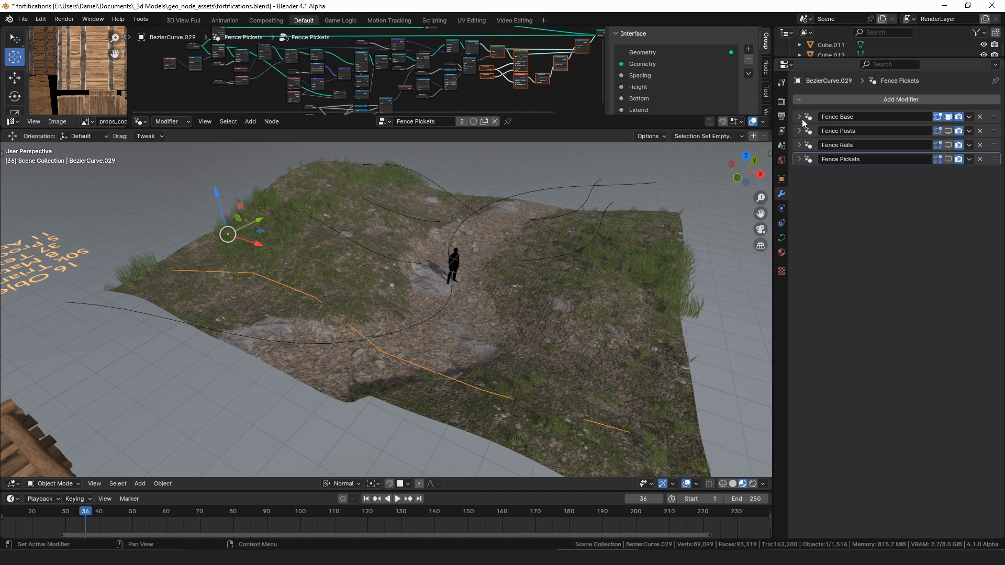
pyautogui.click(799, 117)
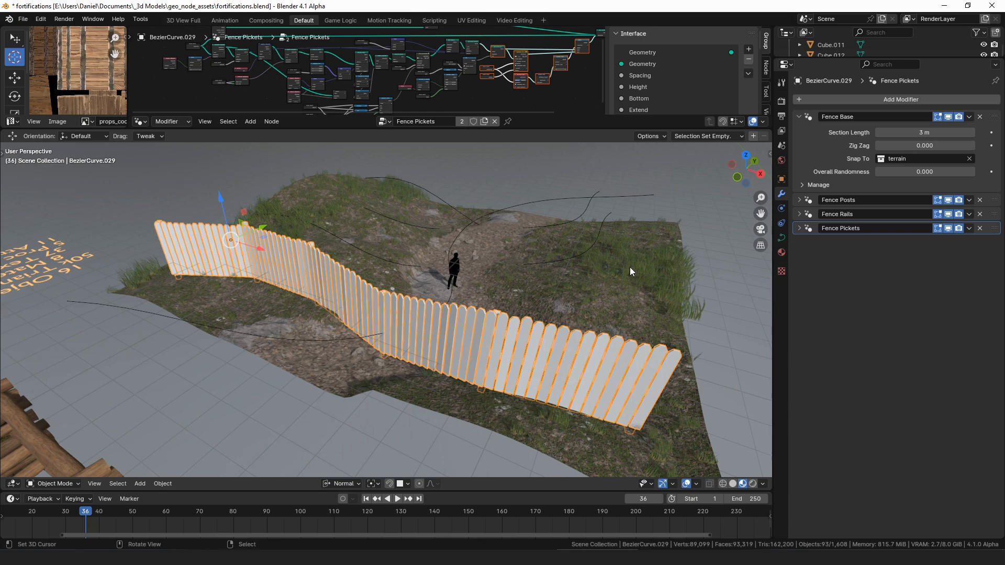
pyautogui.click(900, 99)
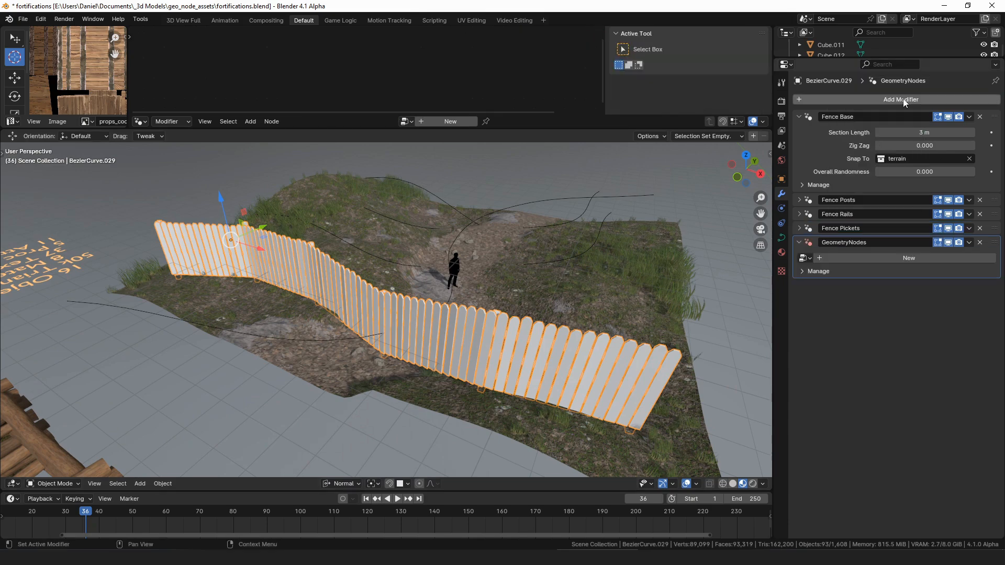
# - Assign the Fence Rails node group to the new modifier via the pickets node-group list
pyautogui.click(803, 257)
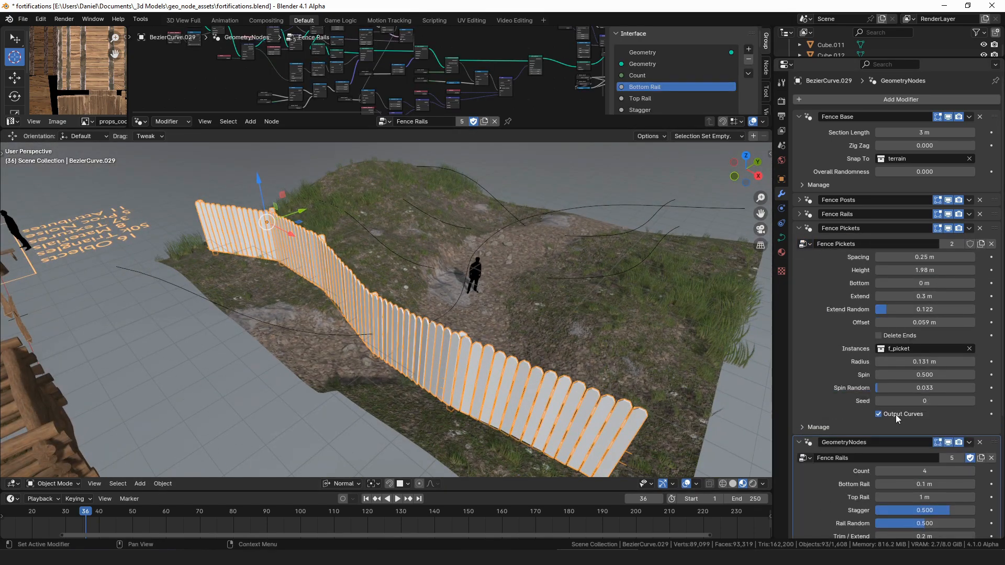
pyautogui.click(802, 243)
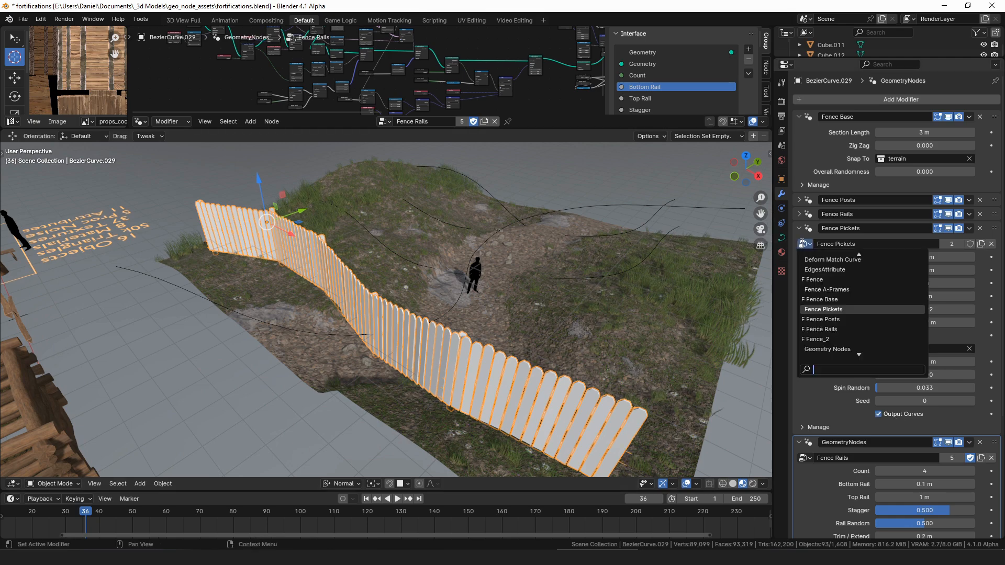
pyautogui.click(930, 415)
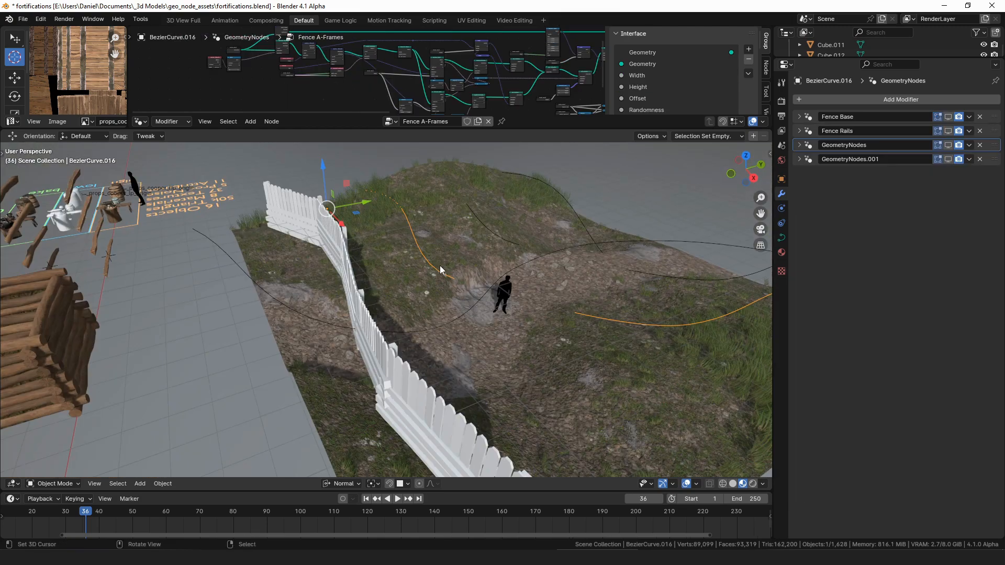
pyautogui.moveTo(493, 265)
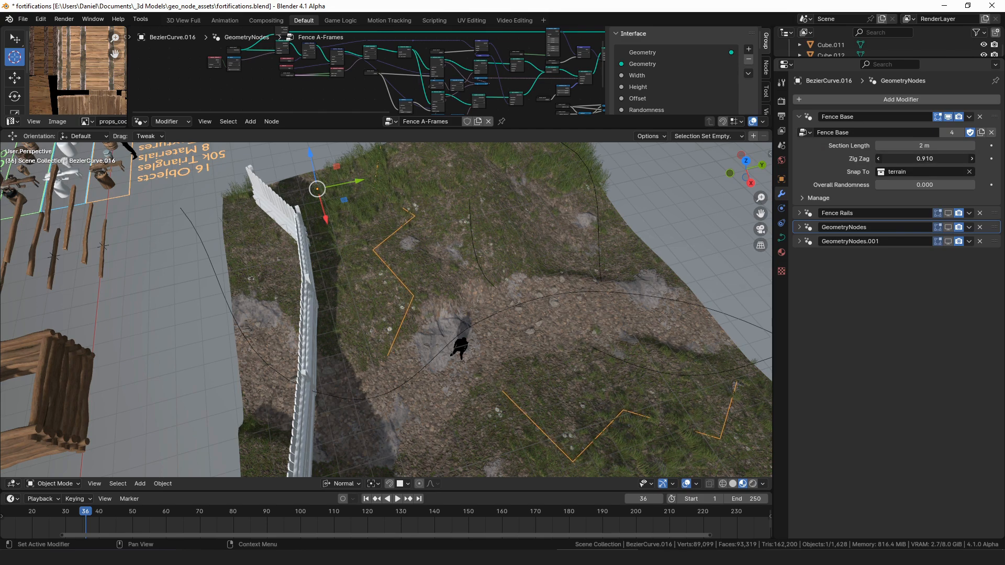
# - Expand the second fence curve's Fence Base modifier with 2 m sections and 0.910 zig zag
pyautogui.click(799, 132)
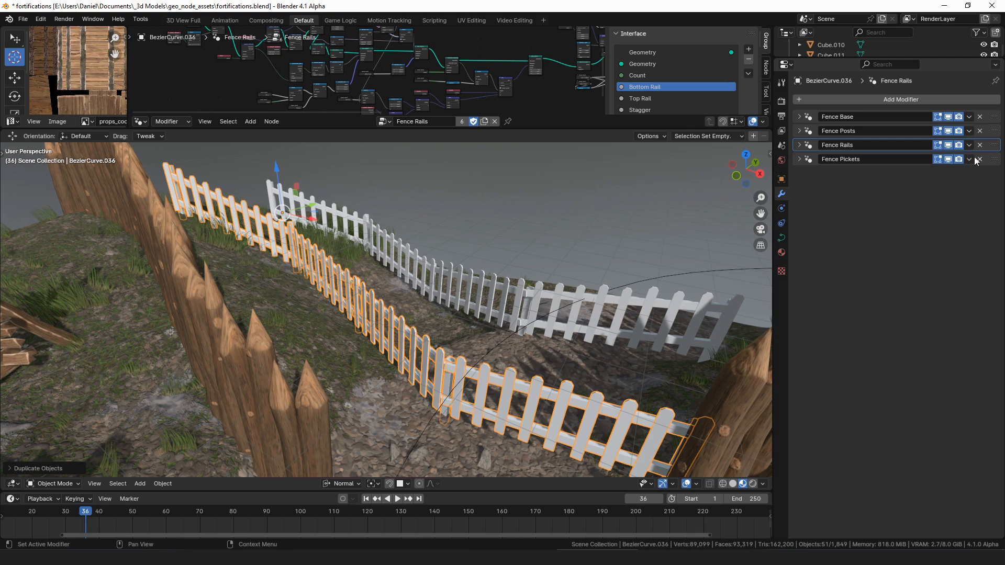
# - Remove the pickets, thicken posts to radius 0.193, and use five rails with top rail at 0.98 m
pyautogui.click(799, 130)
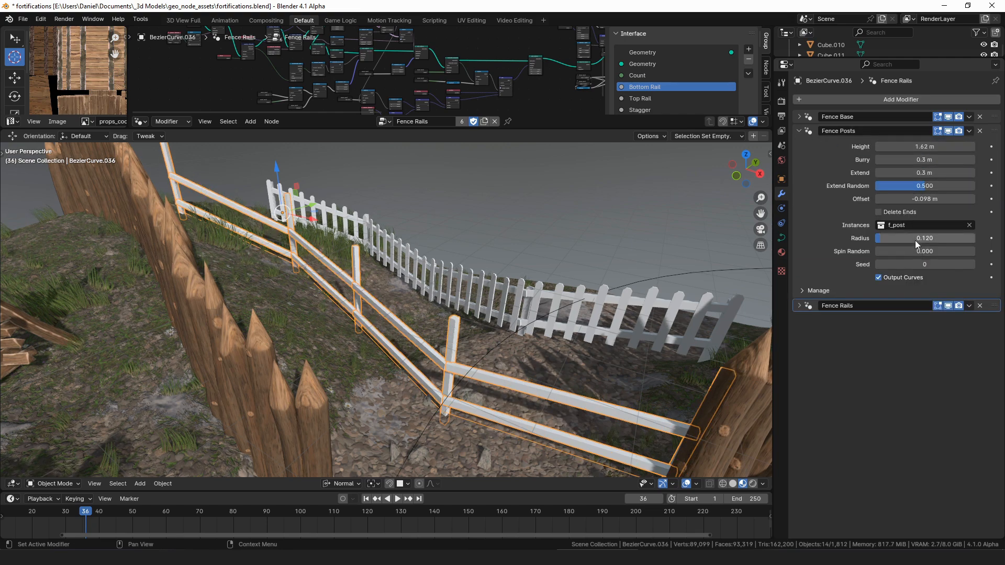
pyautogui.moveTo(897, 238); pyautogui.dragTo(926, 238)
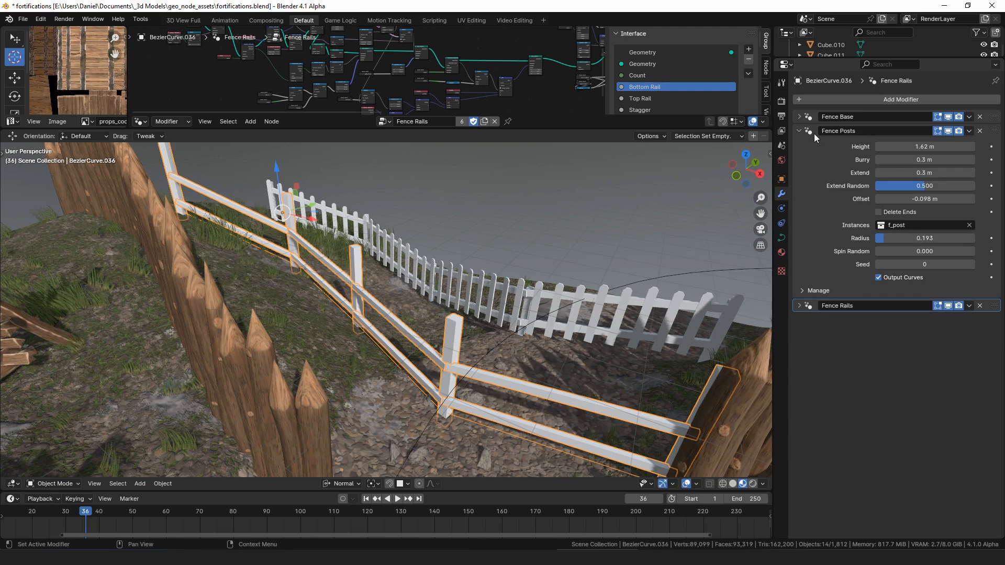
pyautogui.click(800, 145)
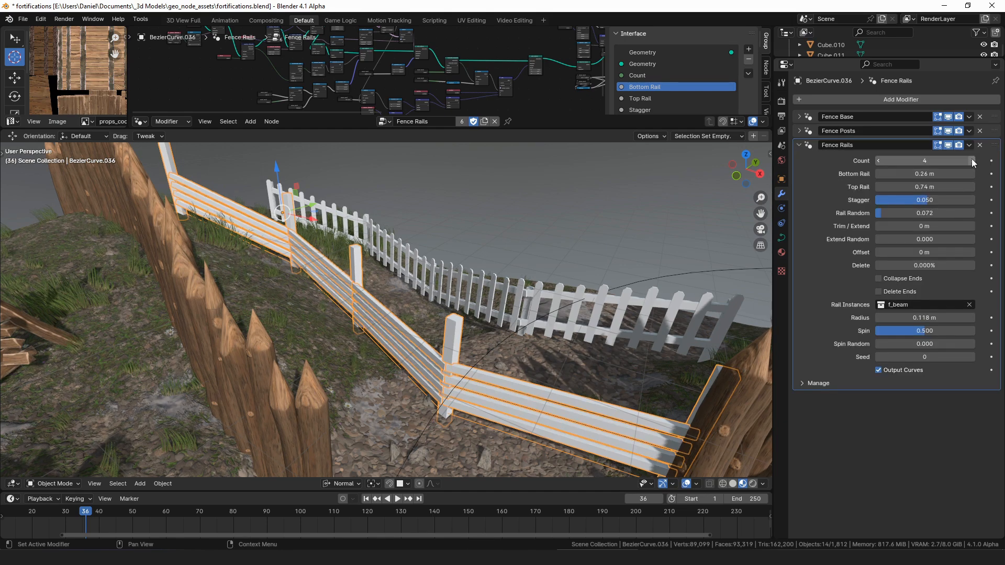
pyautogui.click(971, 160)
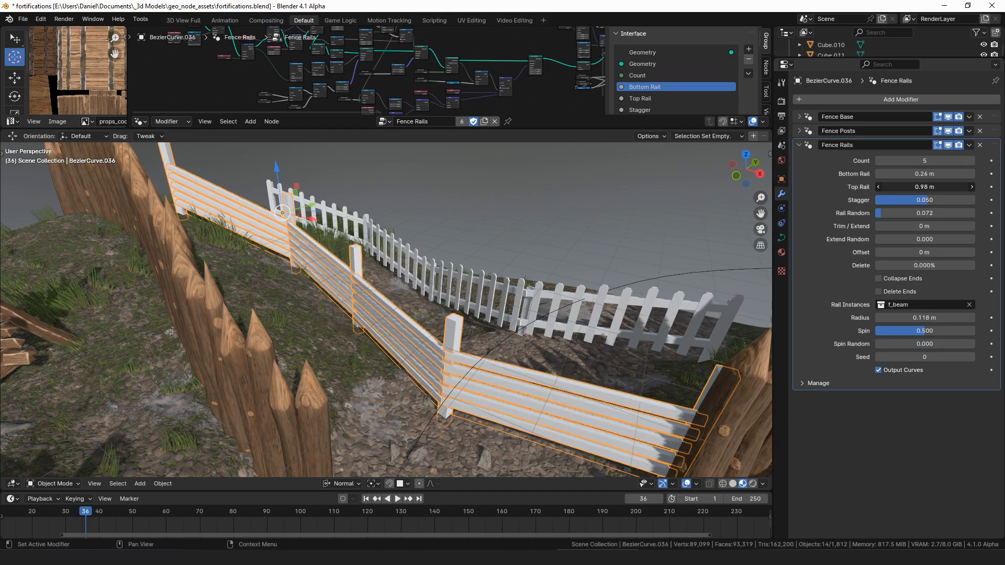
pyautogui.moveTo(923, 187); pyautogui.dragTo(923, 226)
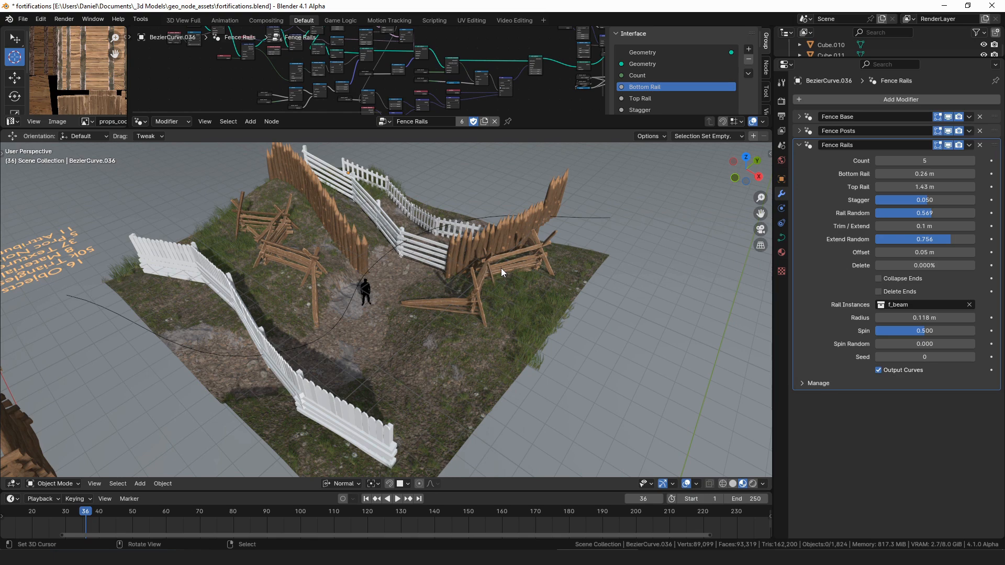
pyautogui.moveTo(494, 267)
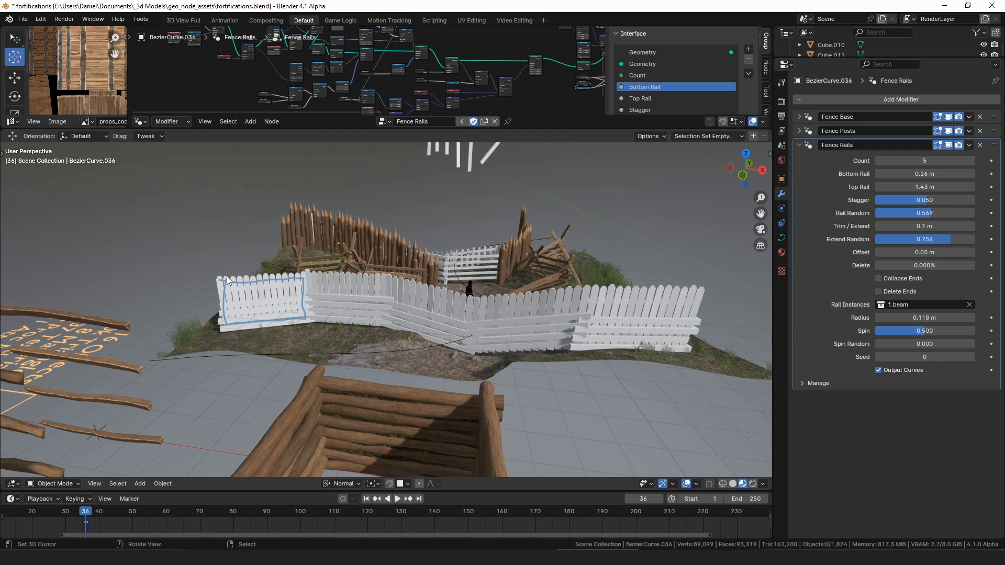
pyautogui.moveTo(422, 321)
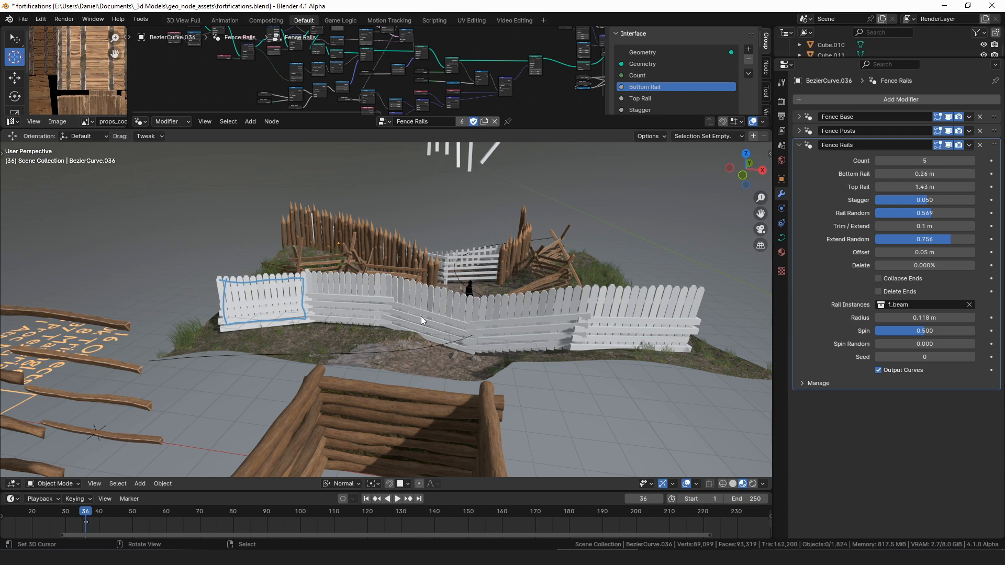
# - Edit the test curve and pull its end point outward to stretch the long diagonal plank
pyautogui.moveTo(417, 308); pyautogui.dragTo(403, 294)
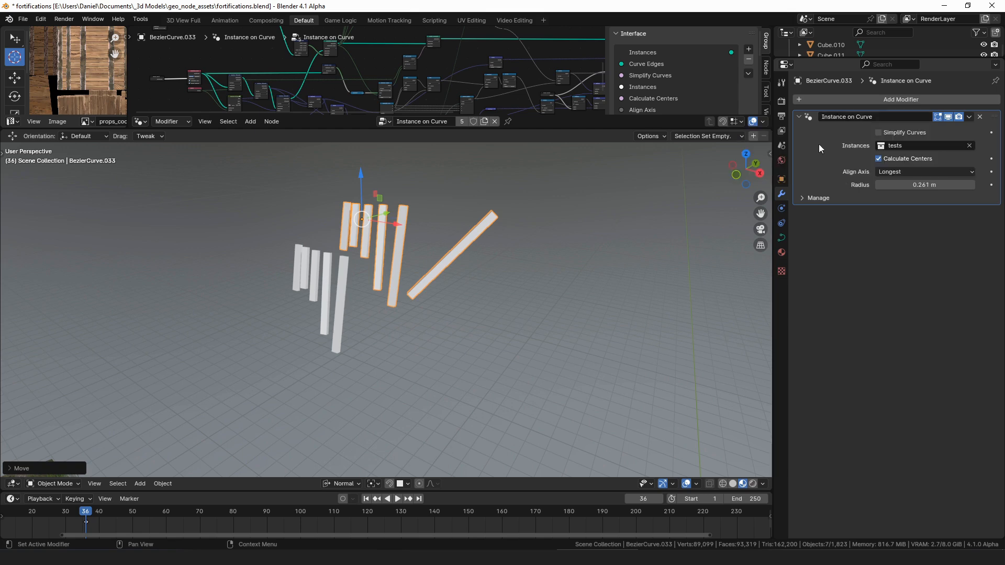
pyautogui.press('Tab')
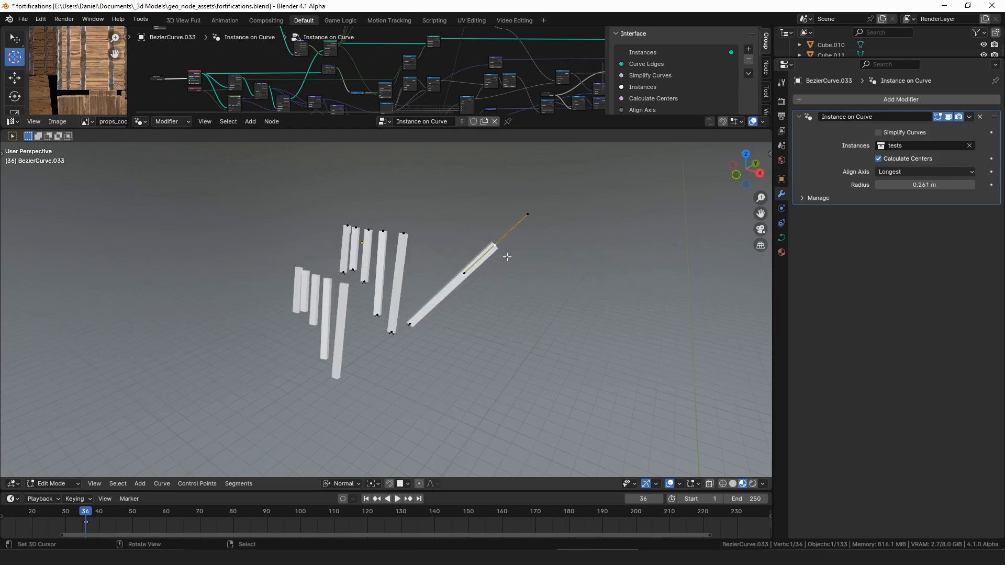
pyautogui.moveTo(508, 257); pyautogui.dragTo(546, 249)
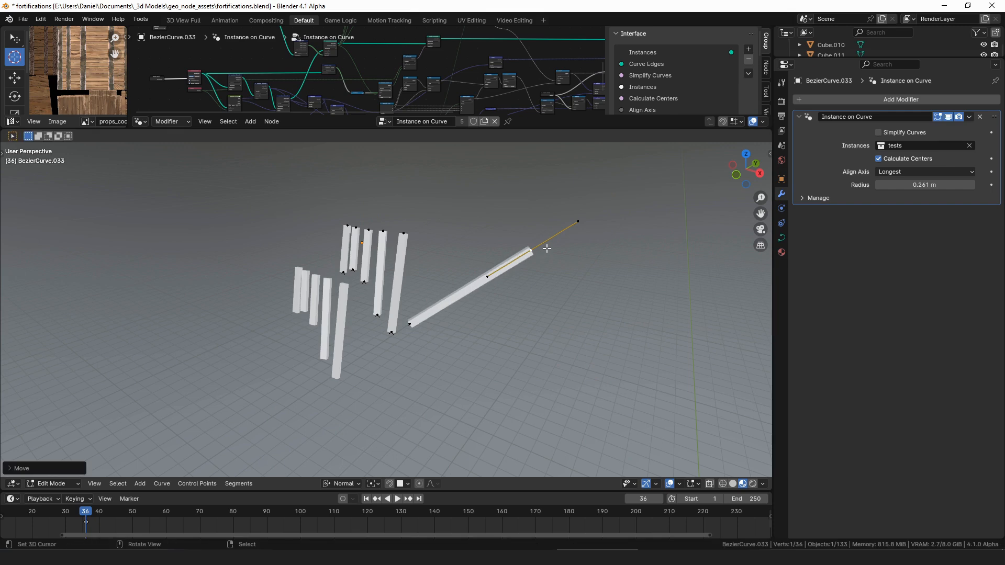
pyautogui.moveTo(538, 240)
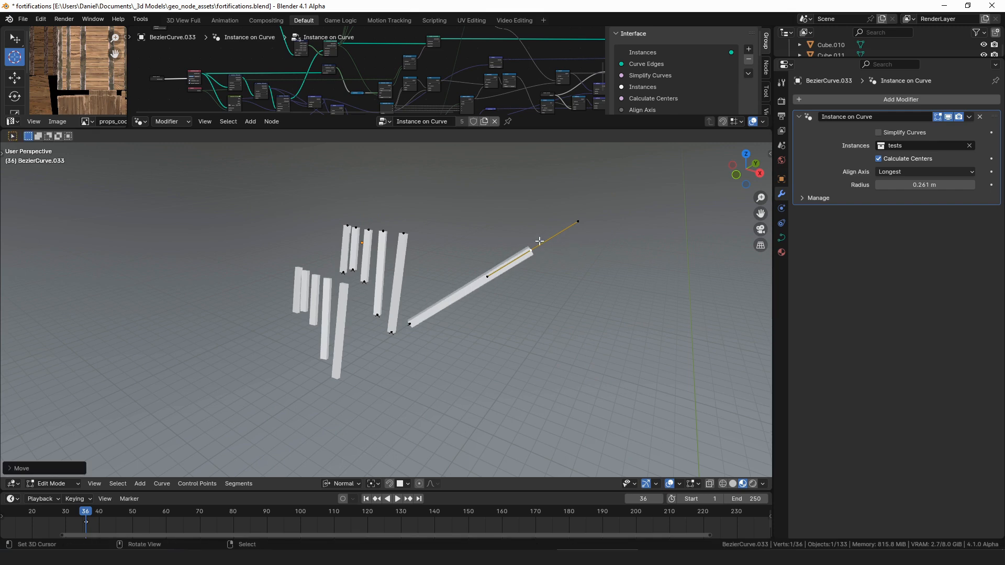
pyautogui.moveTo(697, 262)
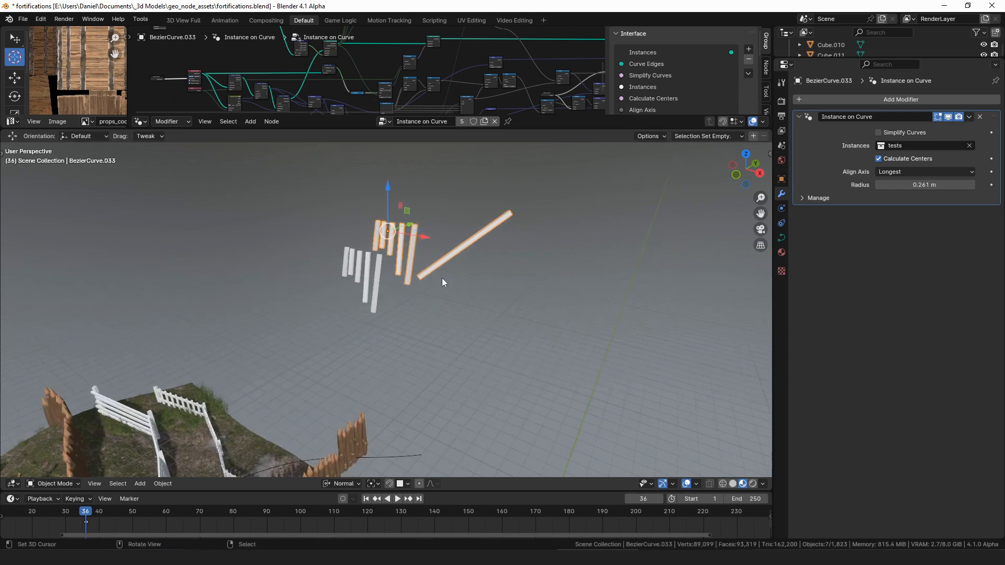
pyautogui.moveTo(279, 370)
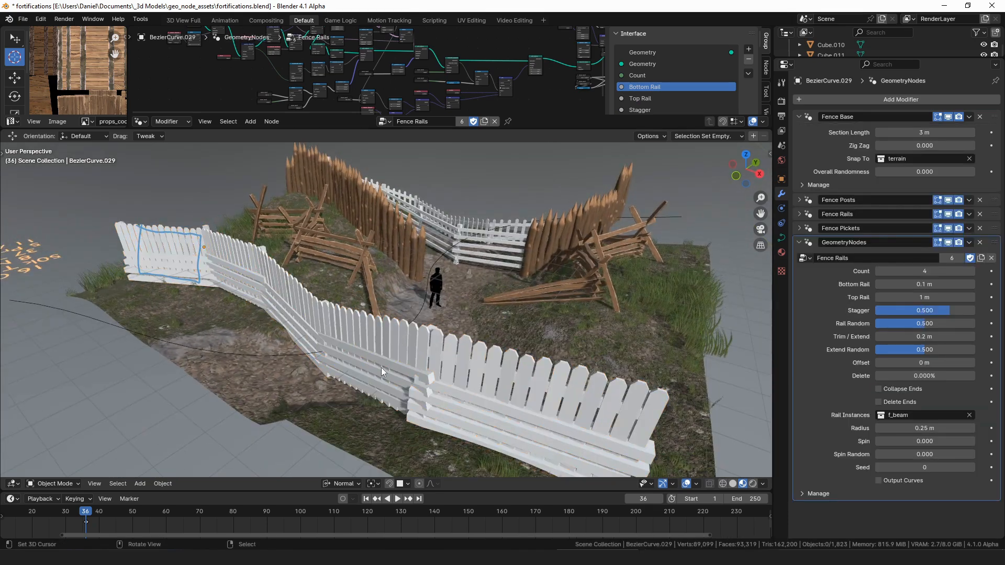
# - Select the A-frame fence and orbit back to view the whole fenced terrain
pyautogui.click(385, 371)
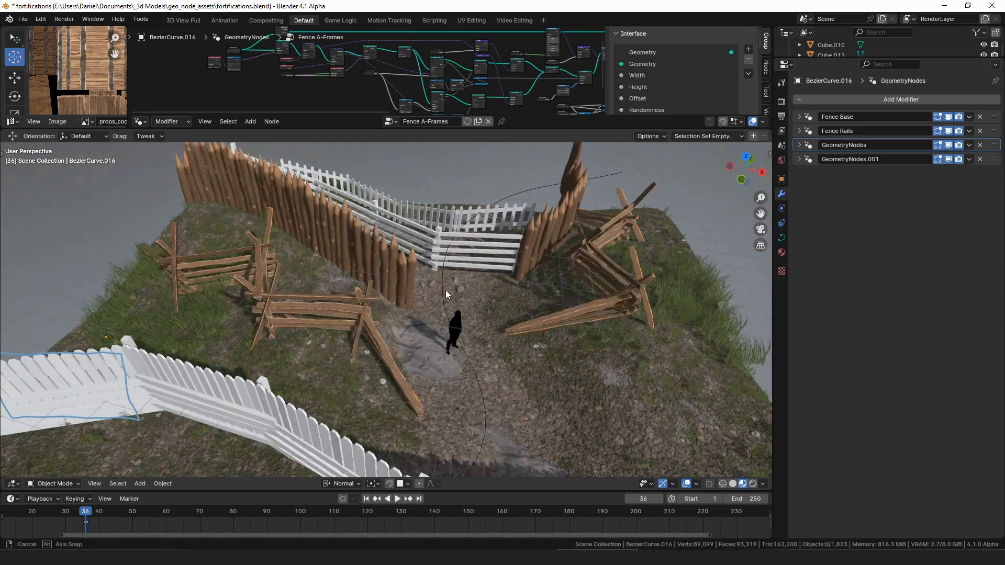
pyautogui.moveTo(449, 294); pyautogui.dragTo(429, 286)
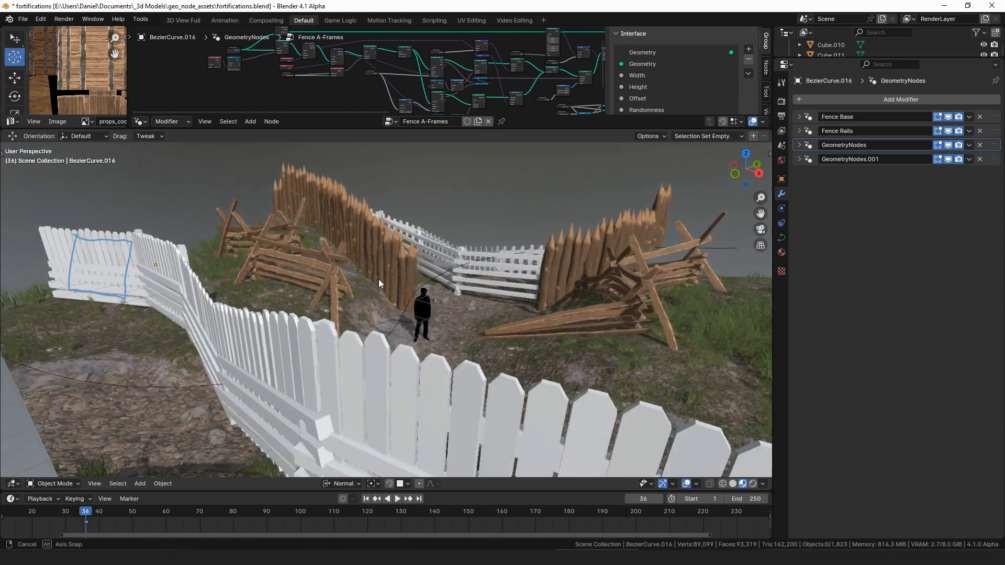
pyautogui.moveTo(385, 289); pyautogui.dragTo(391, 282)
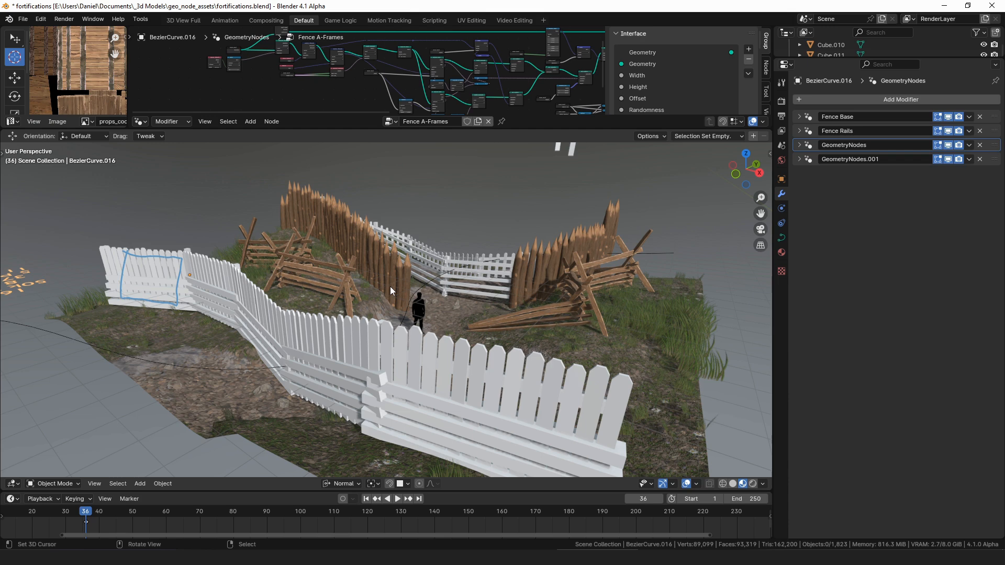
pyautogui.moveTo(386, 283)
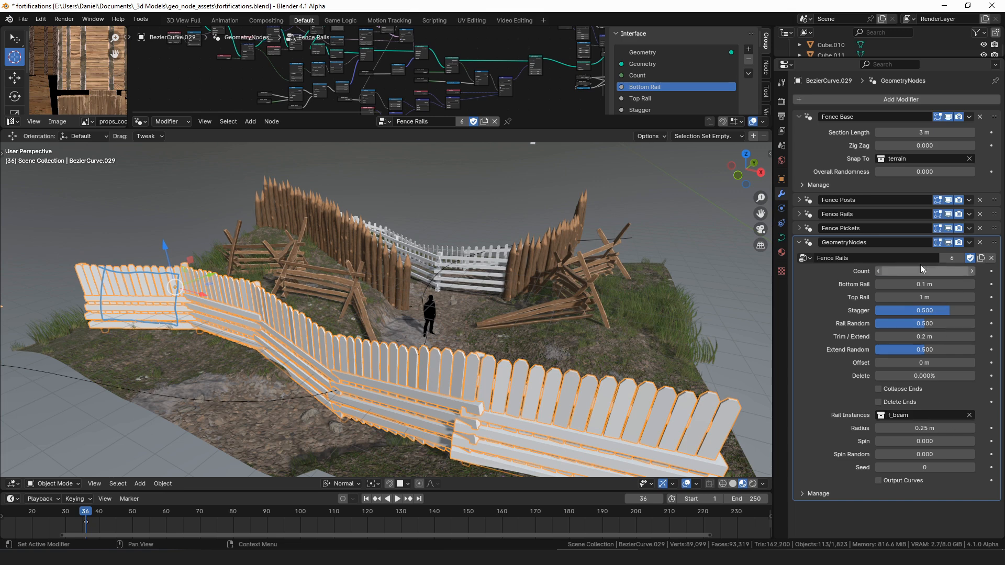
# - Clear the f_beam Rail Instances field so the front fence shows only pickets
pyautogui.click(923, 271)
pyautogui.write('4')
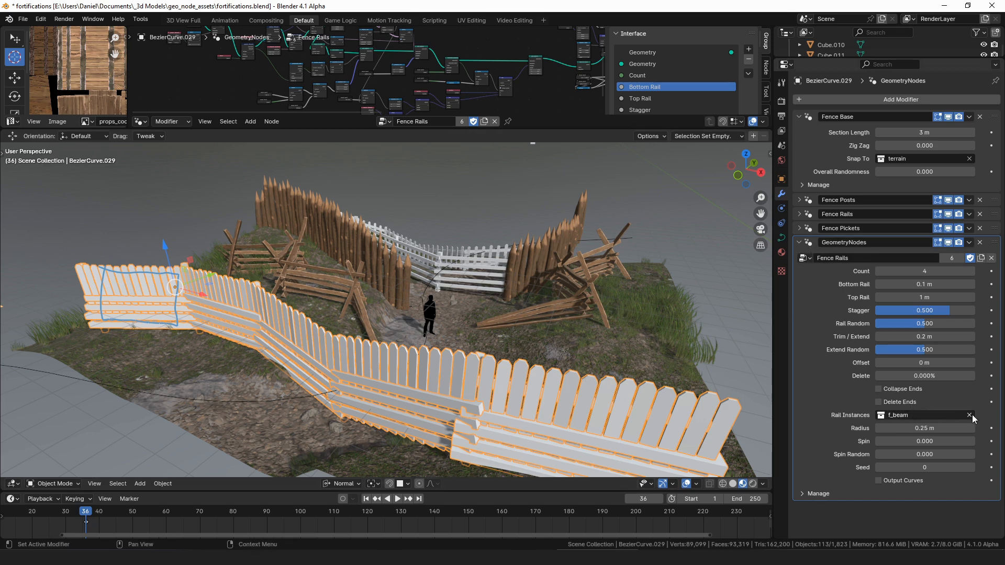
pyautogui.click(799, 228)
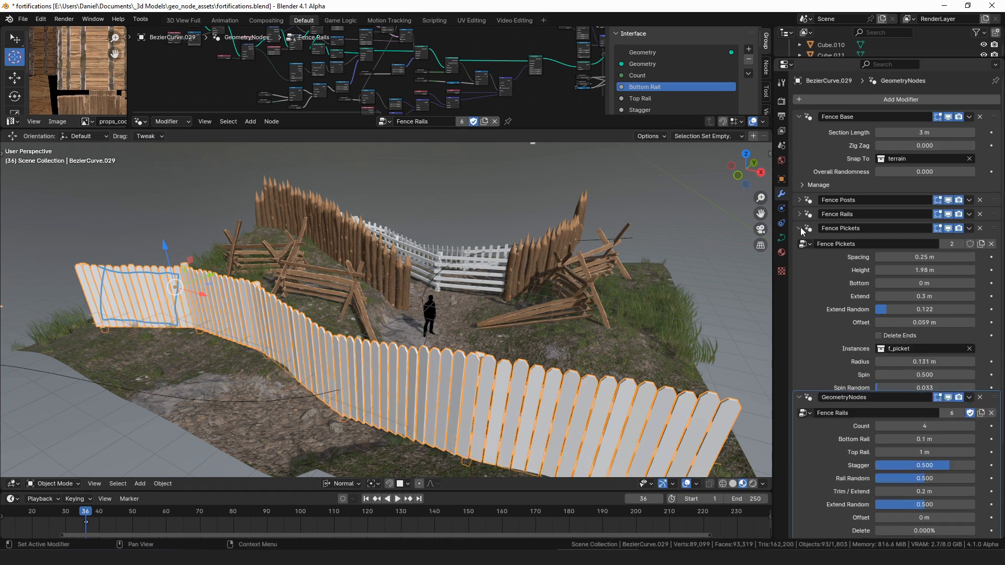